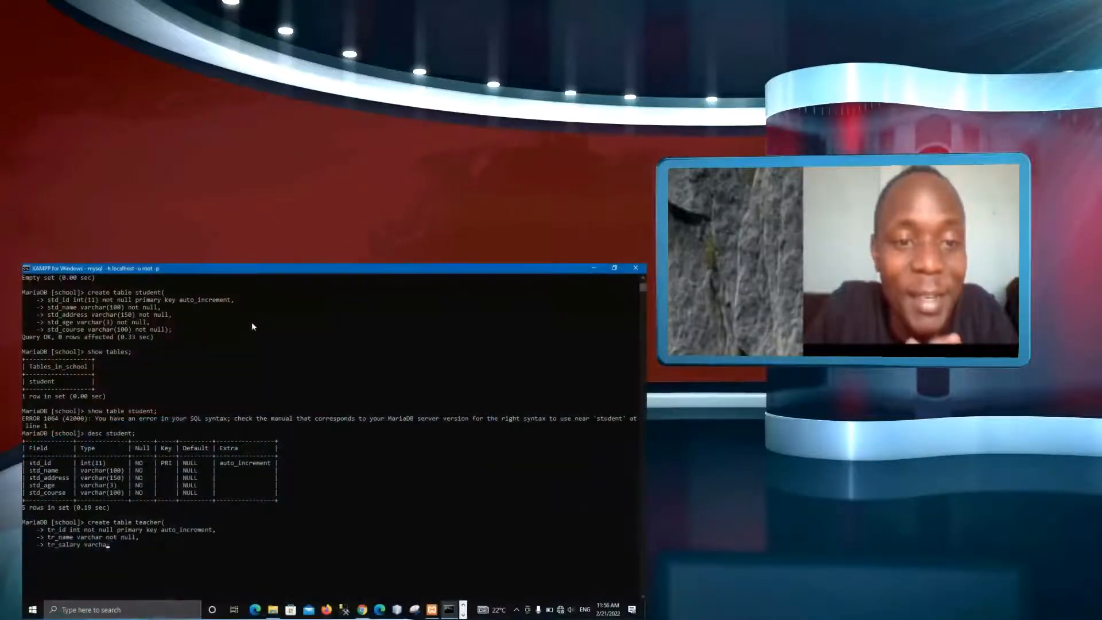
# Step: Finish the teacher table column line 'tr_salary varchar(100) not null'
pyautogui.write('(100) not n')
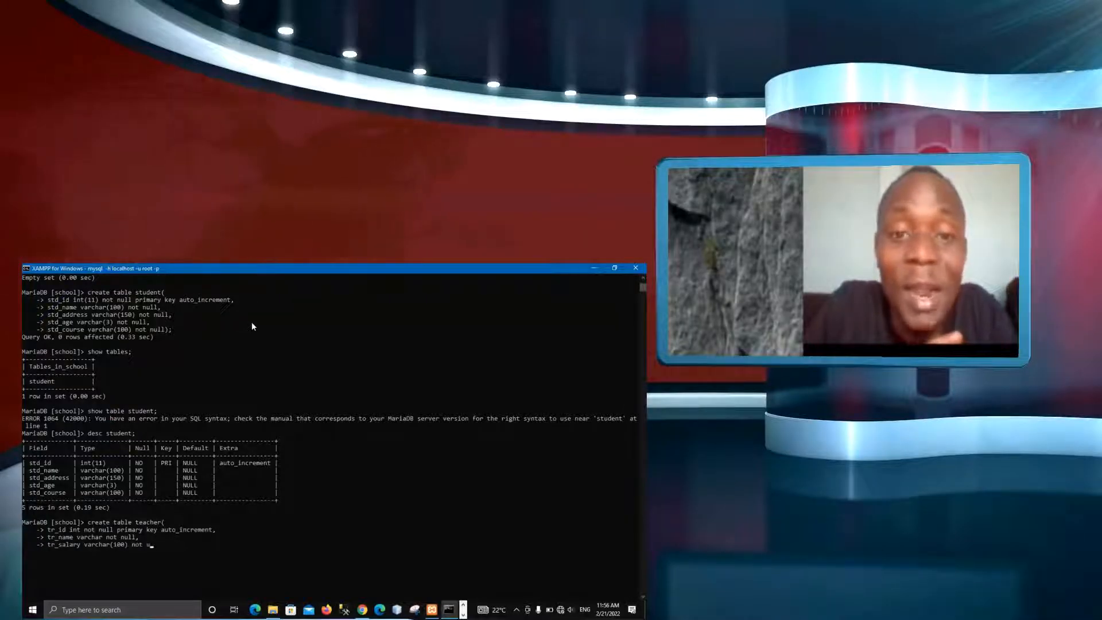
pyautogui.write('ull')
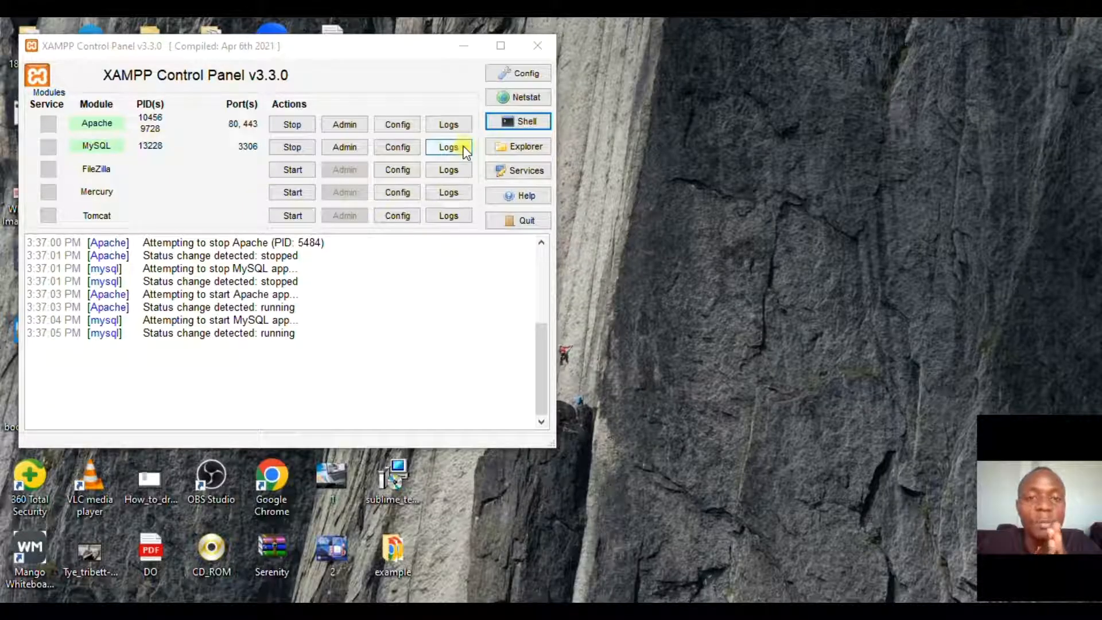
pyautogui.moveTo(525, 133)
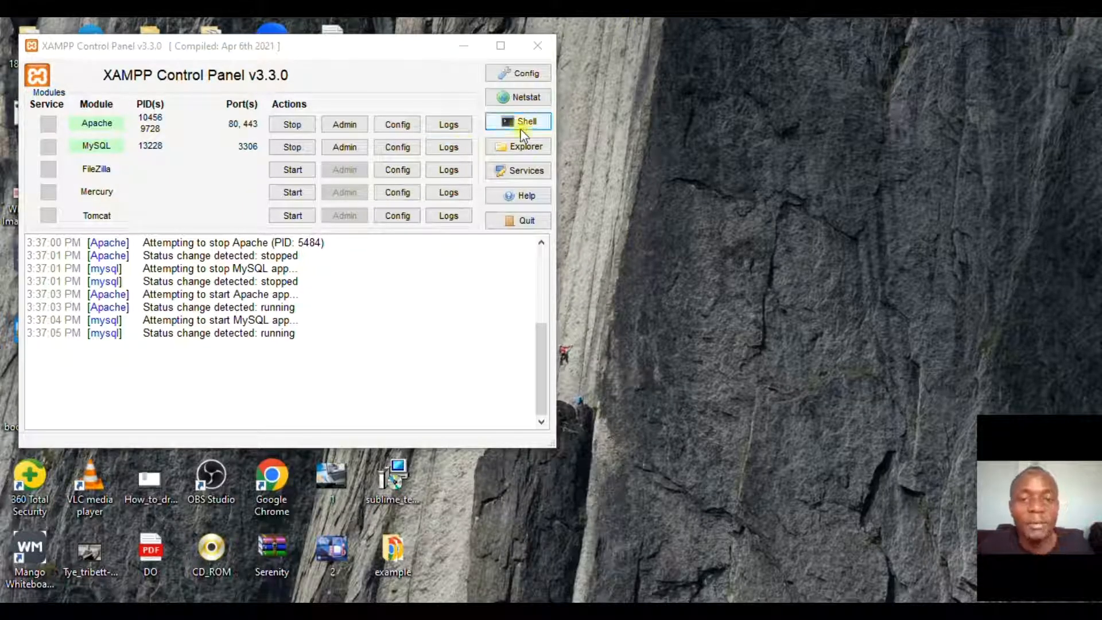
# Step: Launch the XAMPP shell, then stop and restart Apache and MySQL so both run again
pyautogui.click(518, 122)
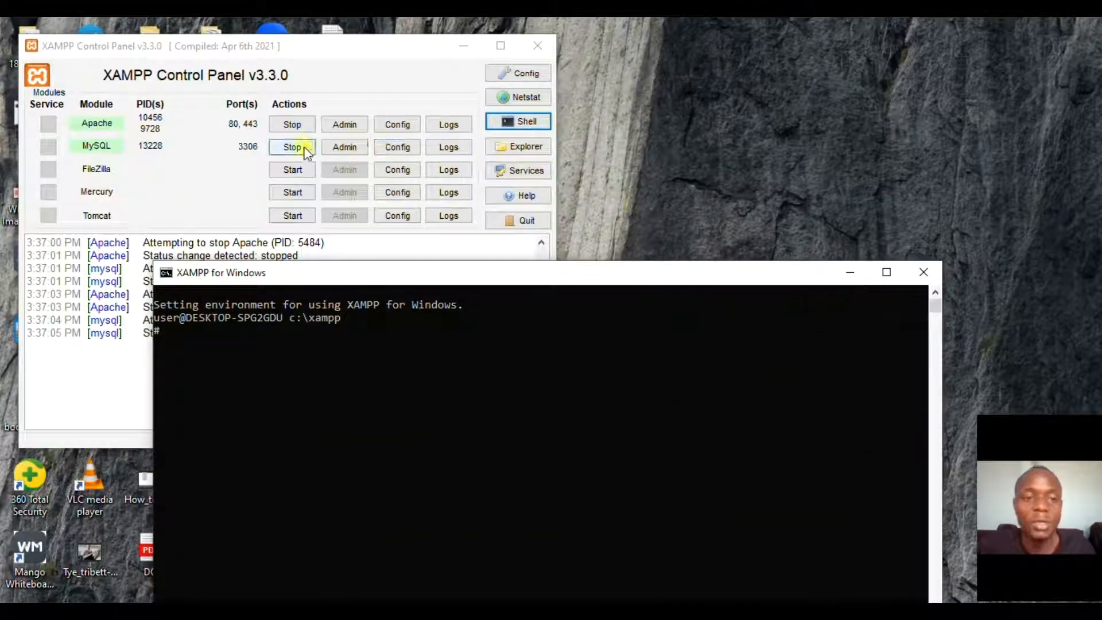
pyautogui.click(292, 124)
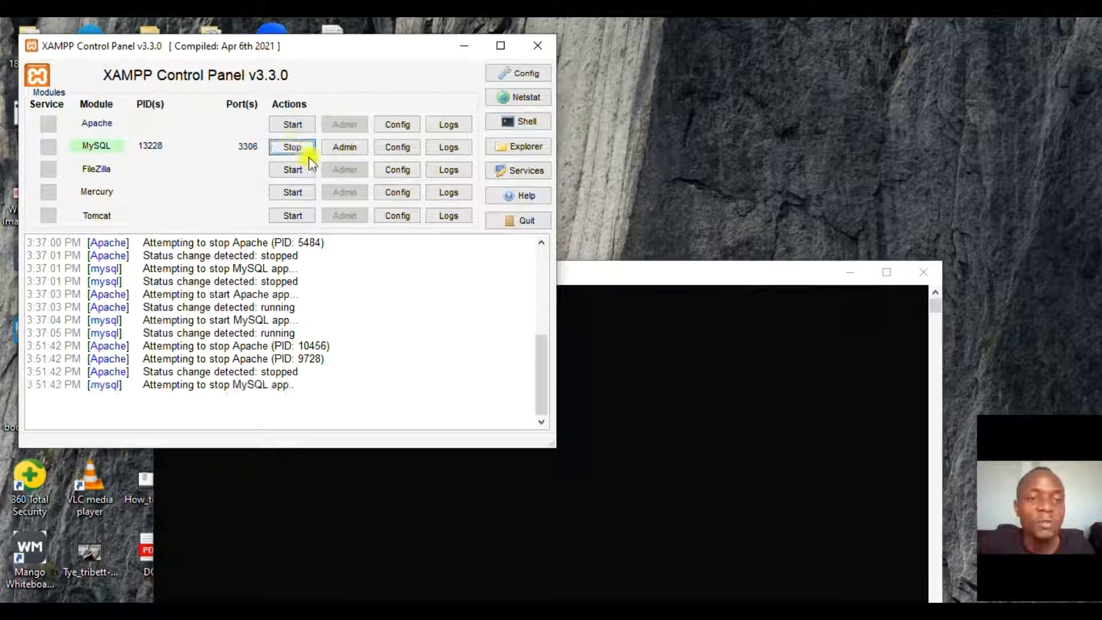
pyautogui.click(291, 147)
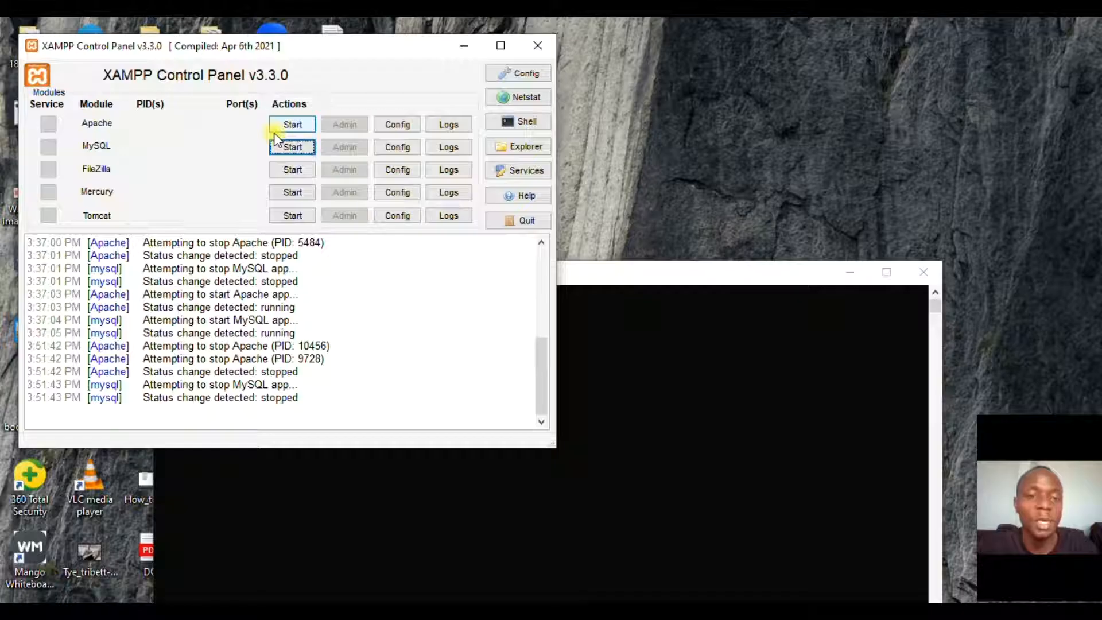
pyautogui.click(292, 124)
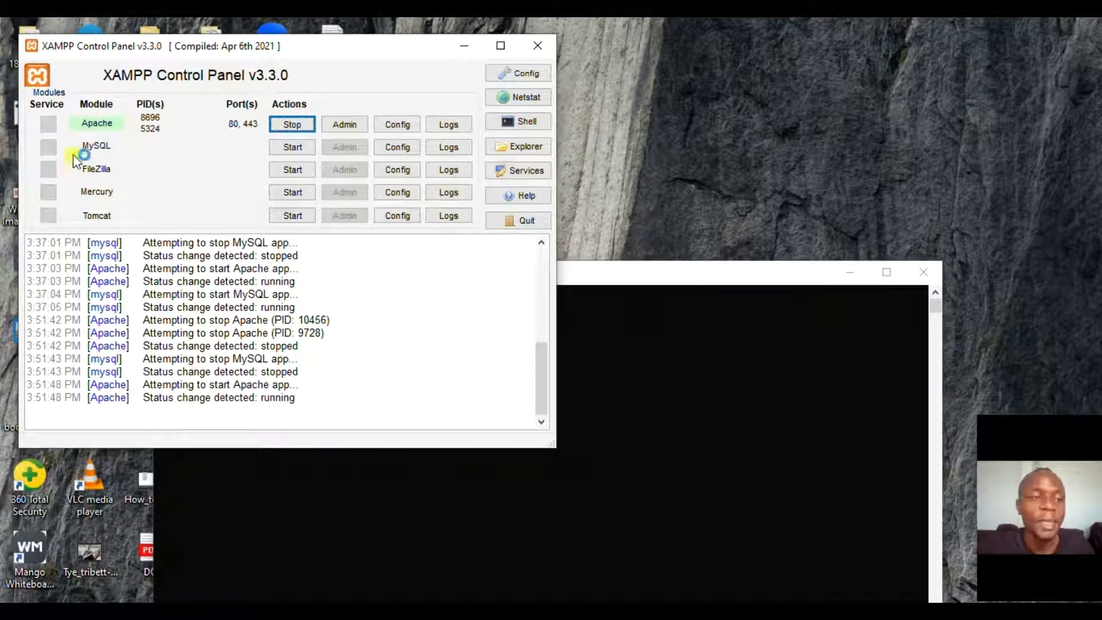
pyautogui.click(291, 147)
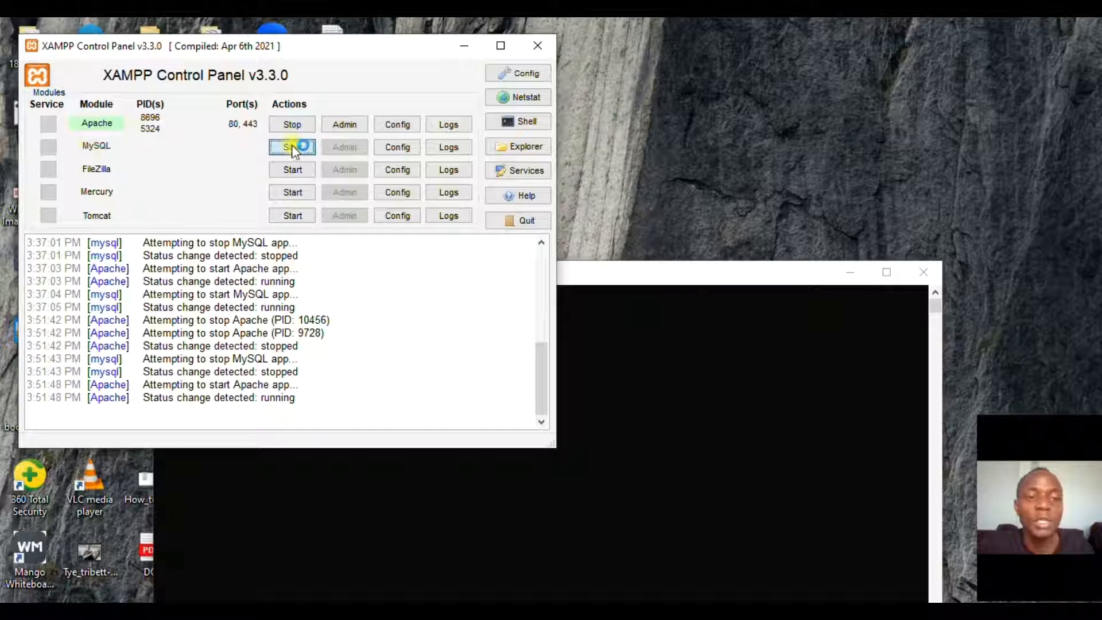
pyautogui.click(292, 147)
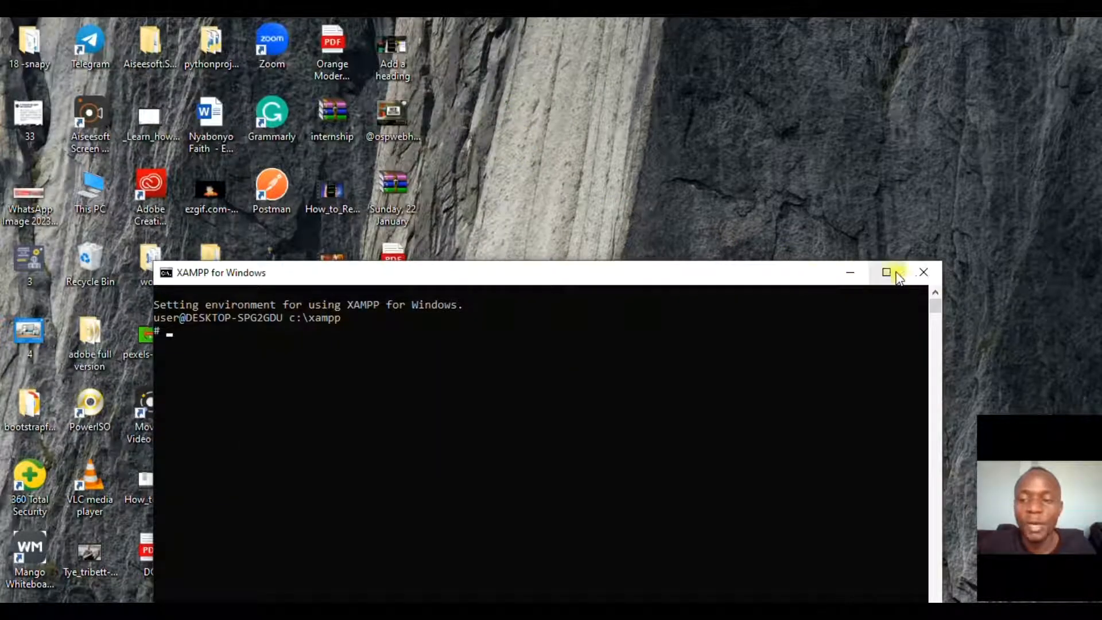
# Step: Maximize the shell and enter 'mysql -h localhost -u root -p' to reach the password prompt
pyautogui.click(886, 272)
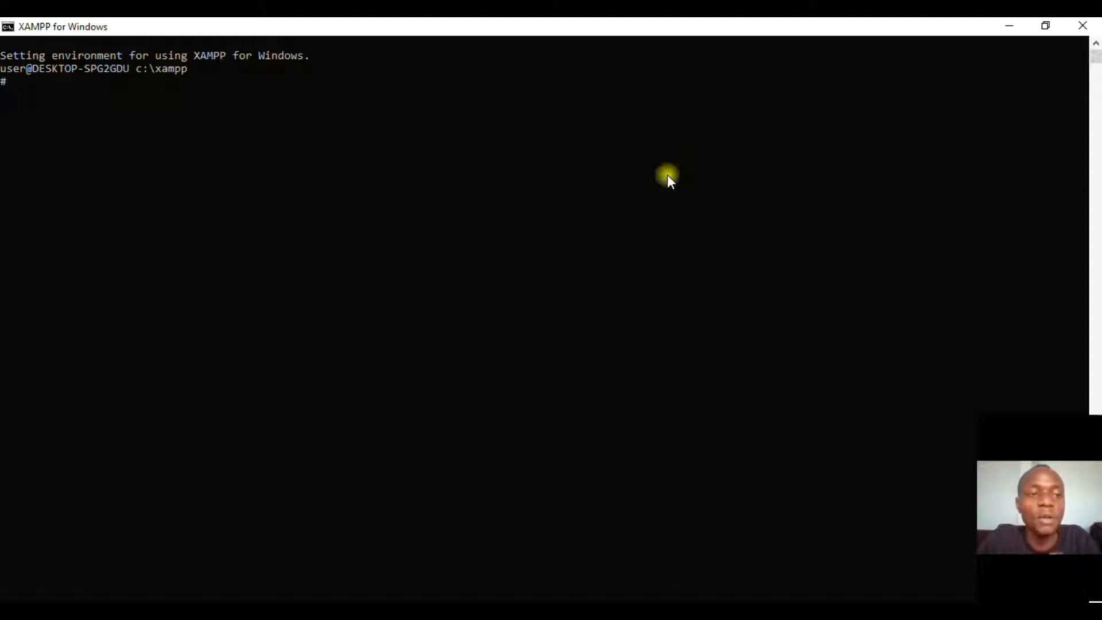
pyautogui.write('m')
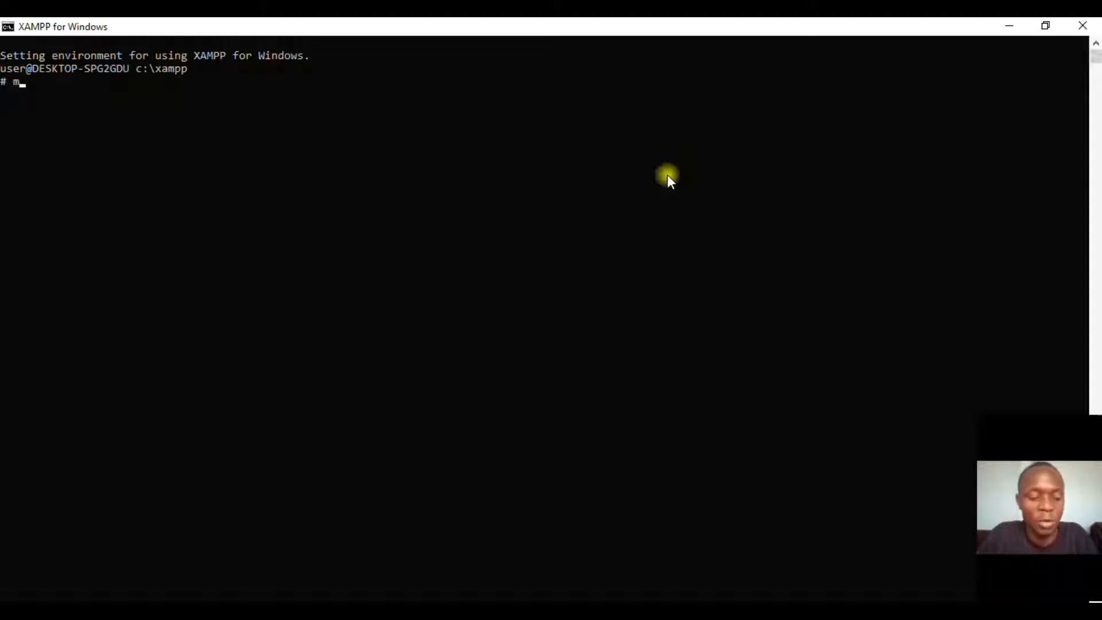
pyautogui.write('ysql')
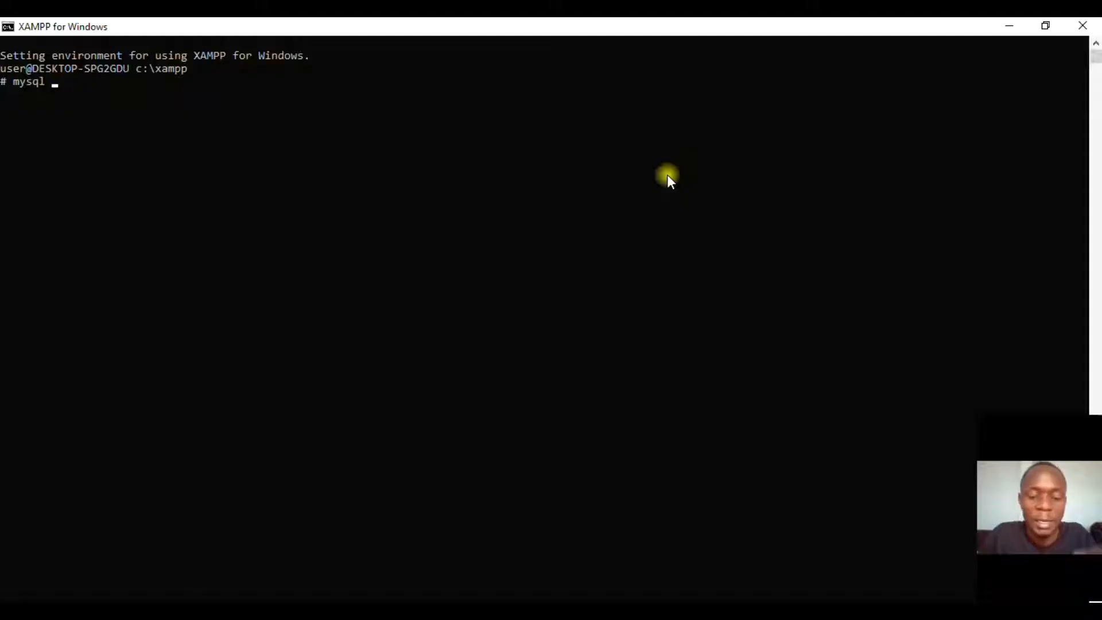
pyautogui.write('-h')
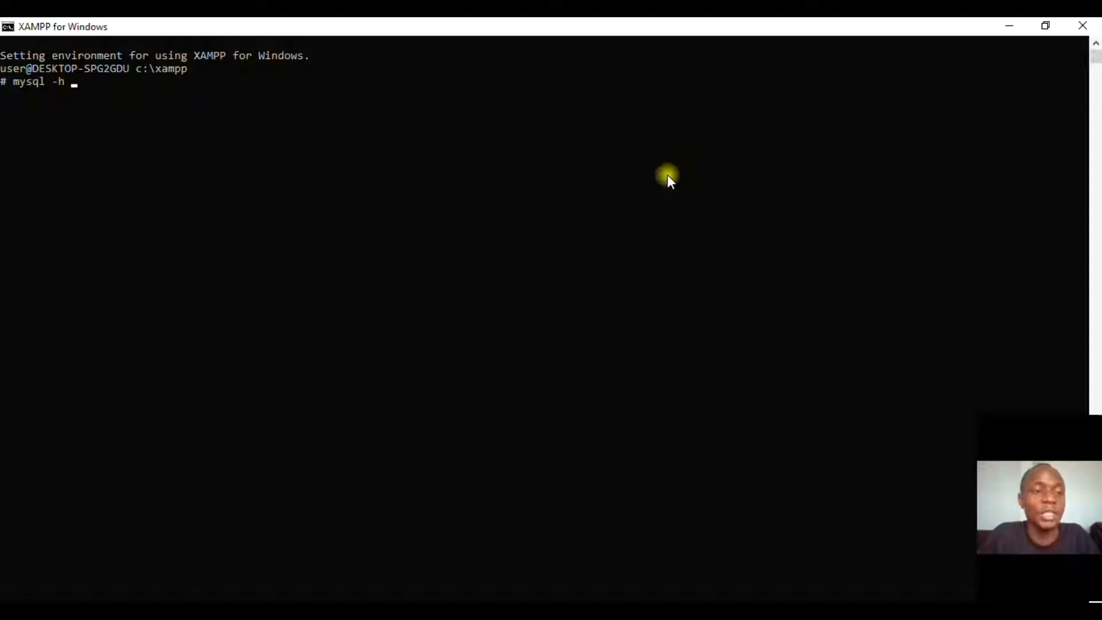
pyautogui.write('loca')
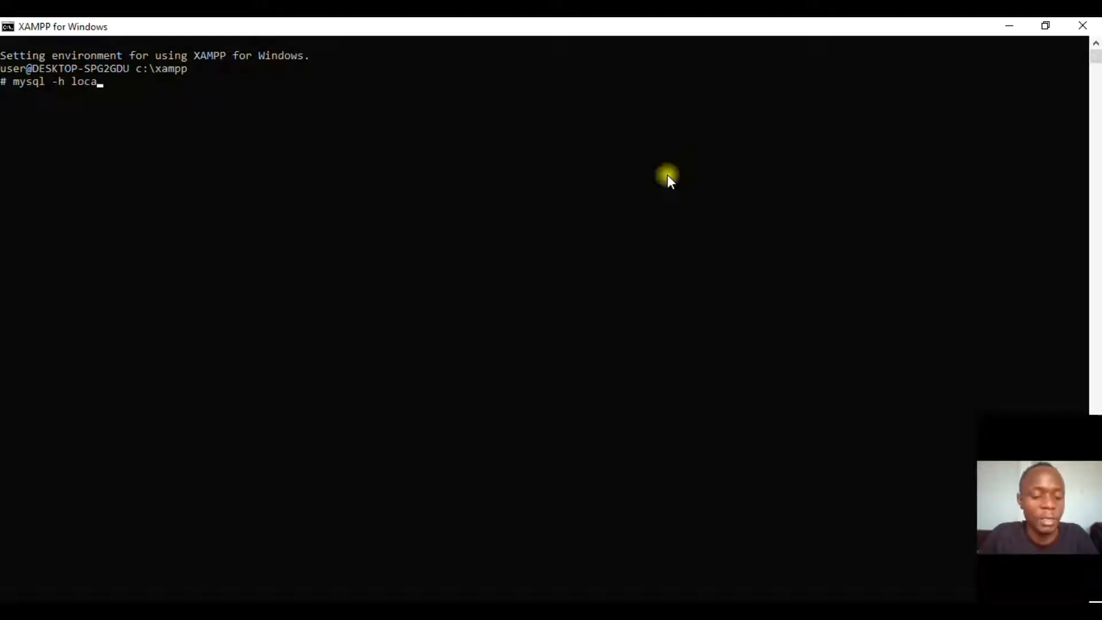
pyautogui.write('lhost -')
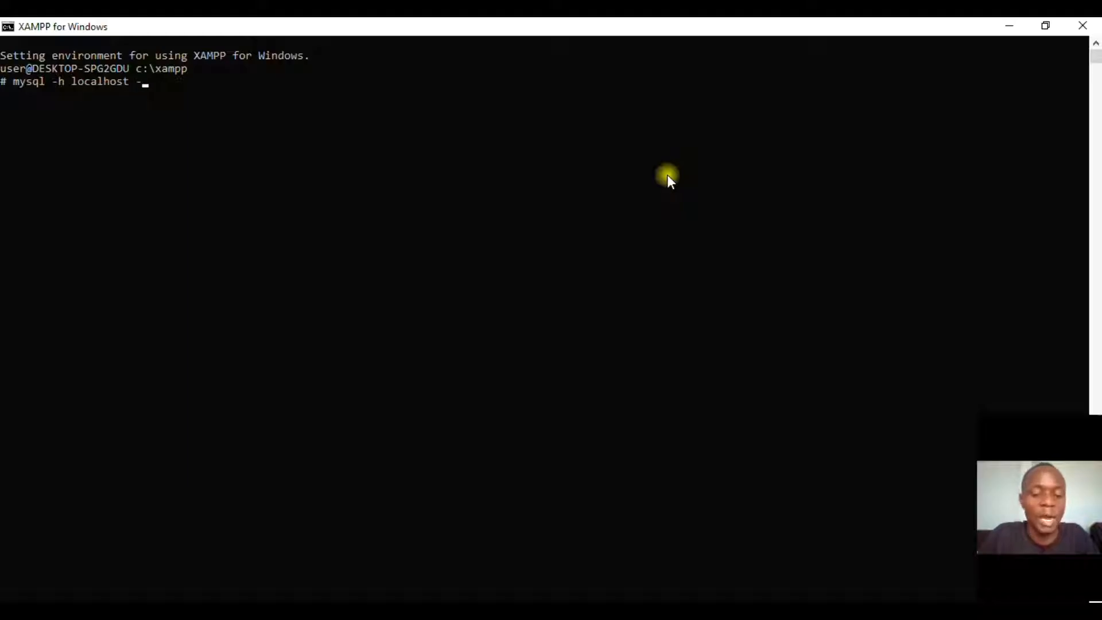
pyautogui.write('u')
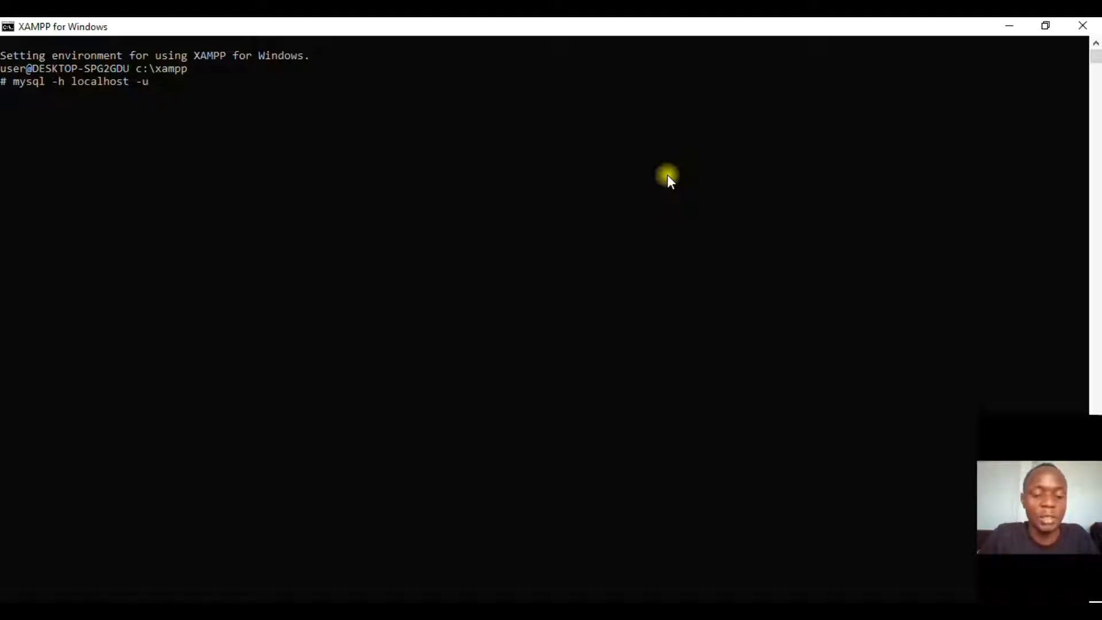
pyautogui.write('root')
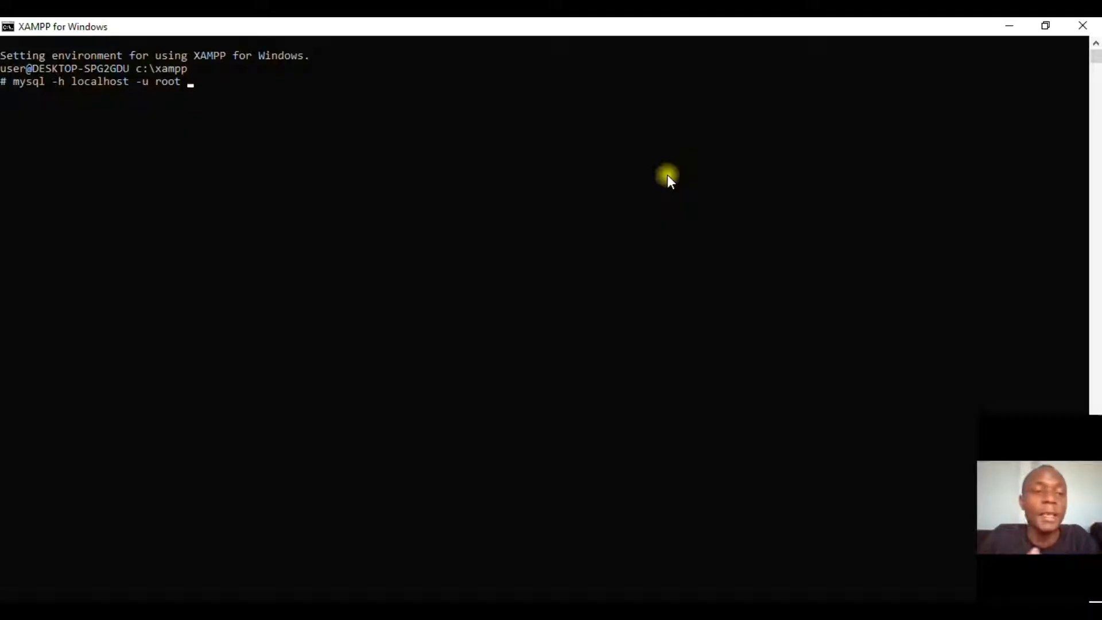
pyautogui.write('-p')
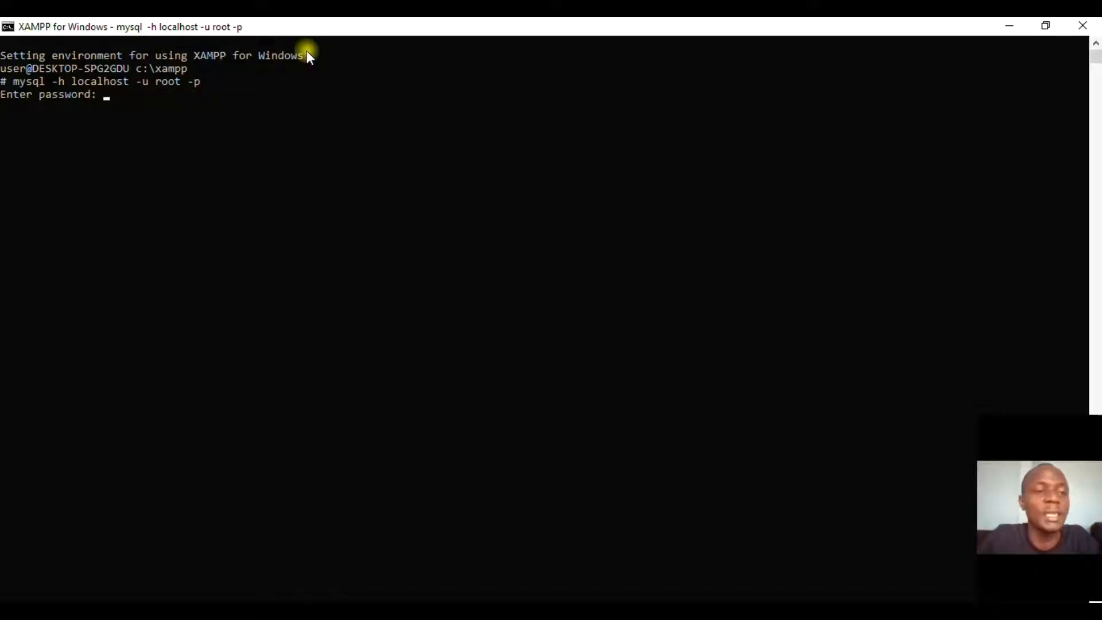
# Step: Log in with an empty root password, reaching the MariaDB monitor welcome
pyautogui.press('Enter')
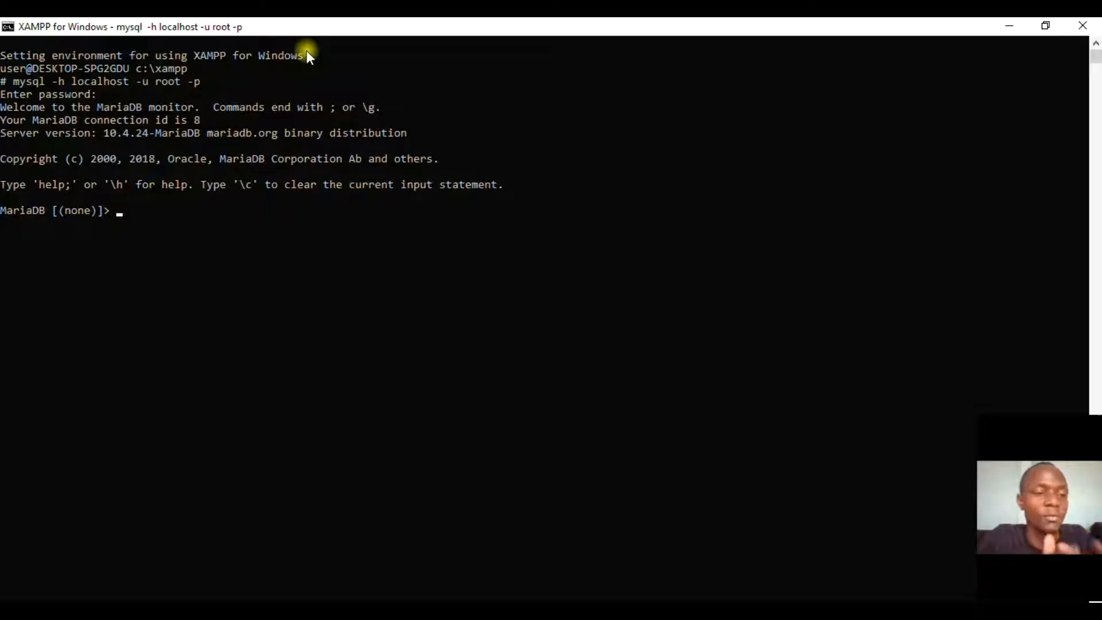
pyautogui.moveTo(64, 174)
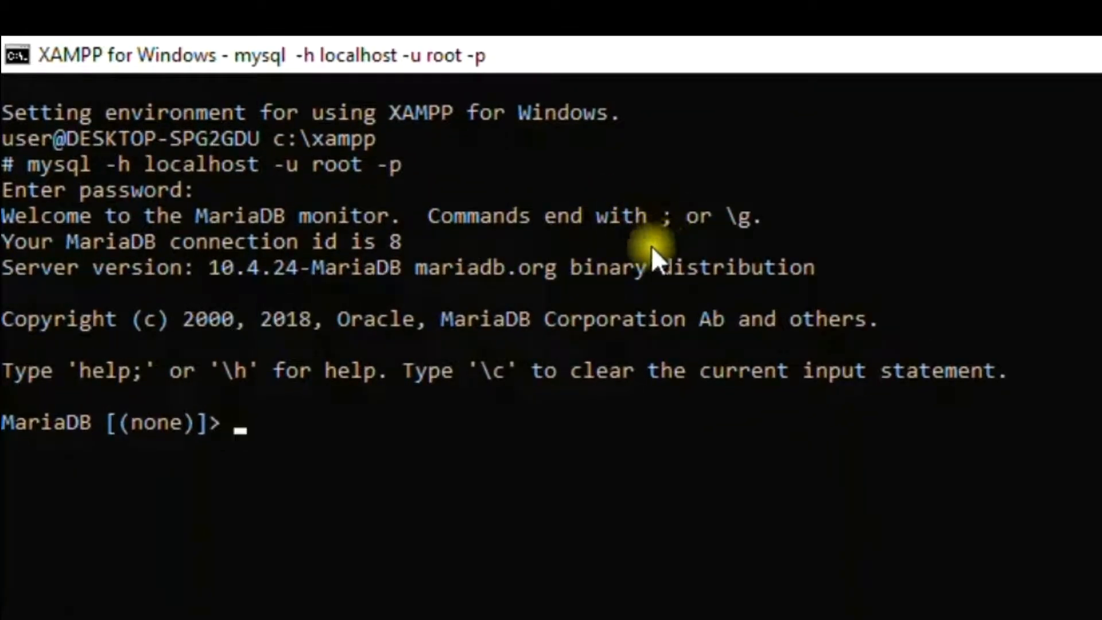
pyautogui.moveTo(688, 166)
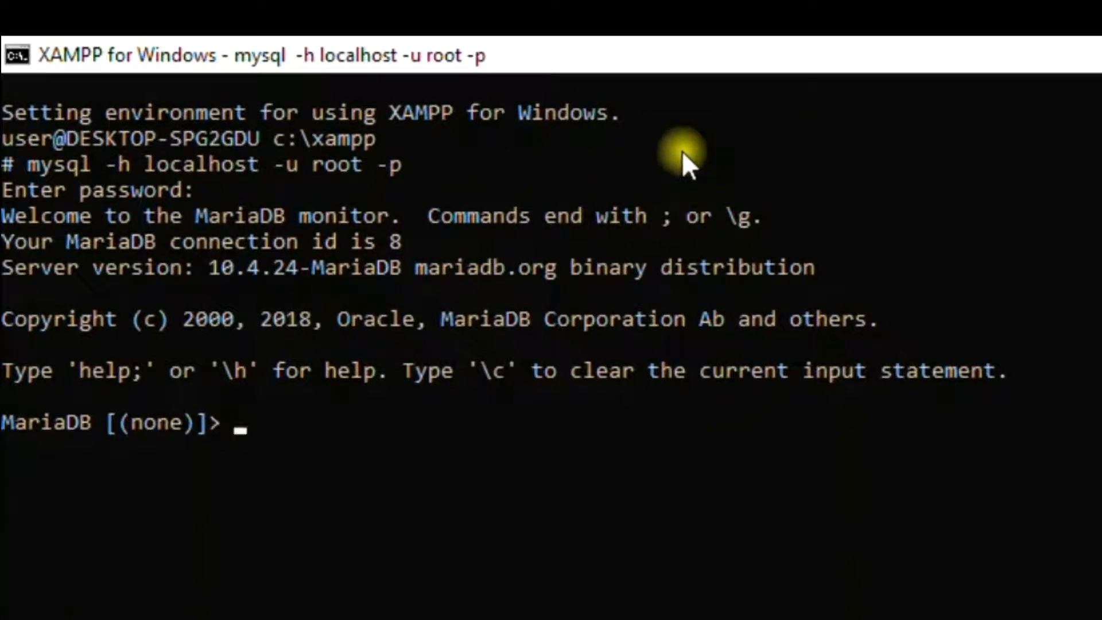
pyautogui.moveTo(647, 178)
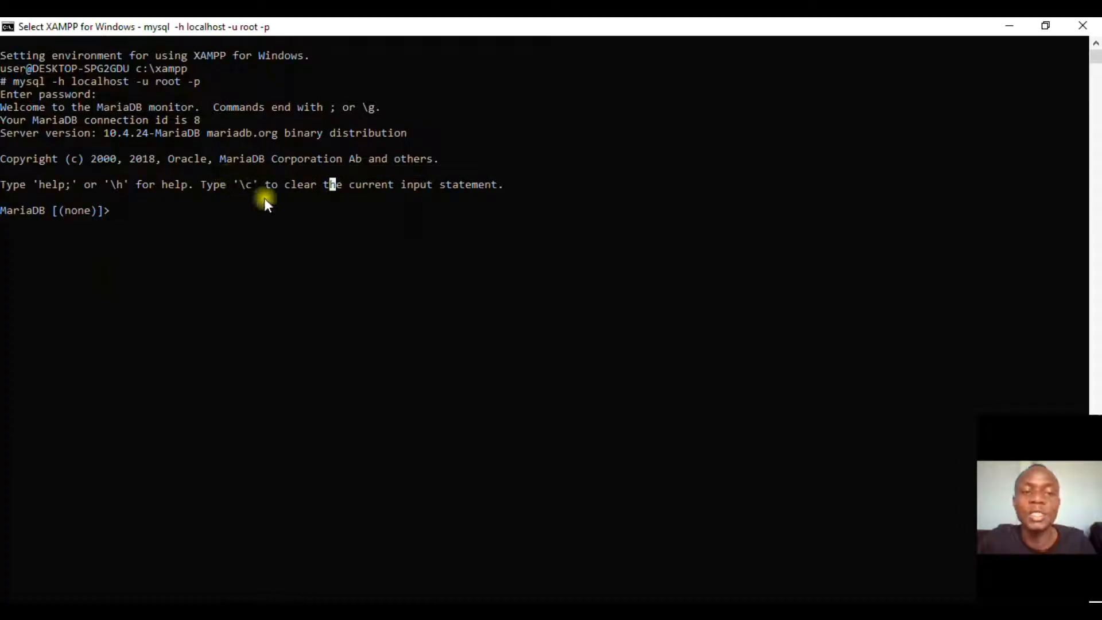
# Step: Clear the pending input with \c, then run help; to print the client command list
pyautogui.write('\\')
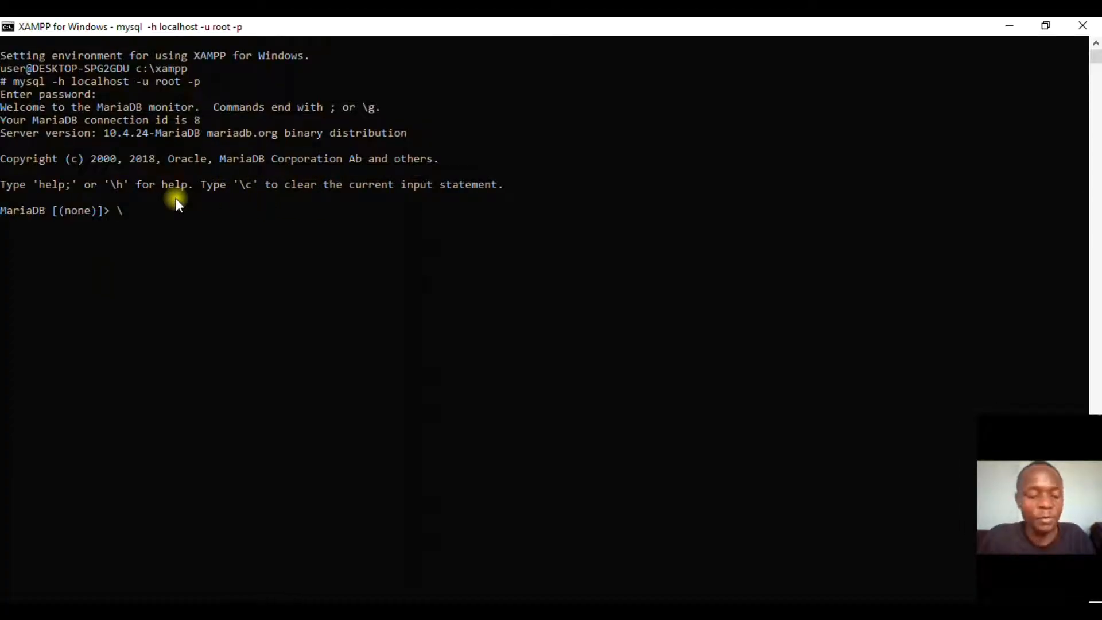
pyautogui.write('c')
pyautogui.write('\\h')
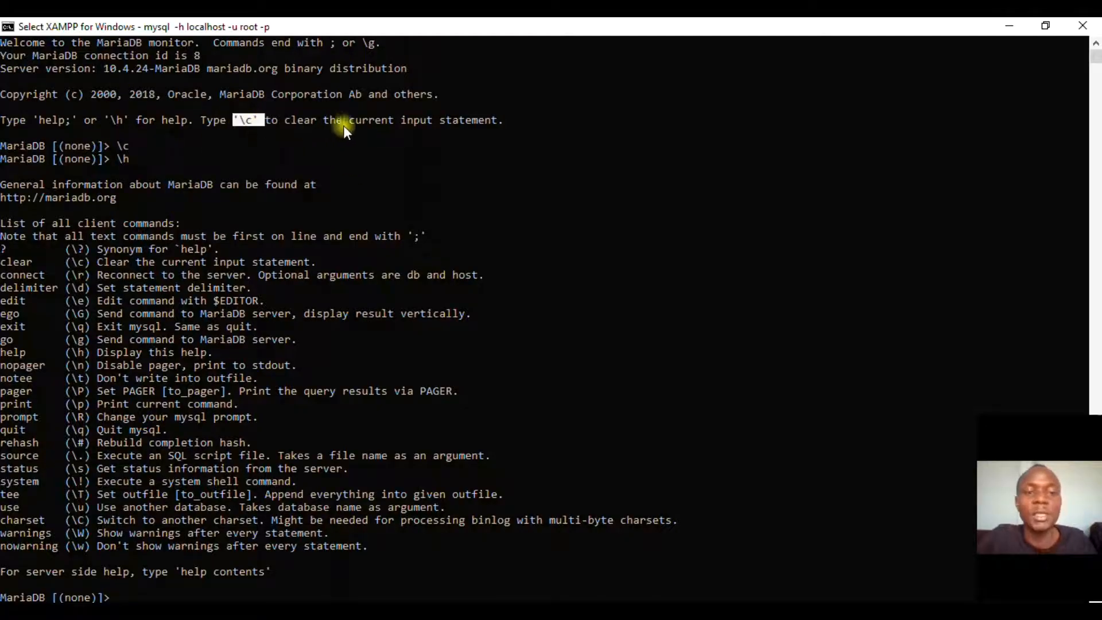
pyautogui.scroll(-3)
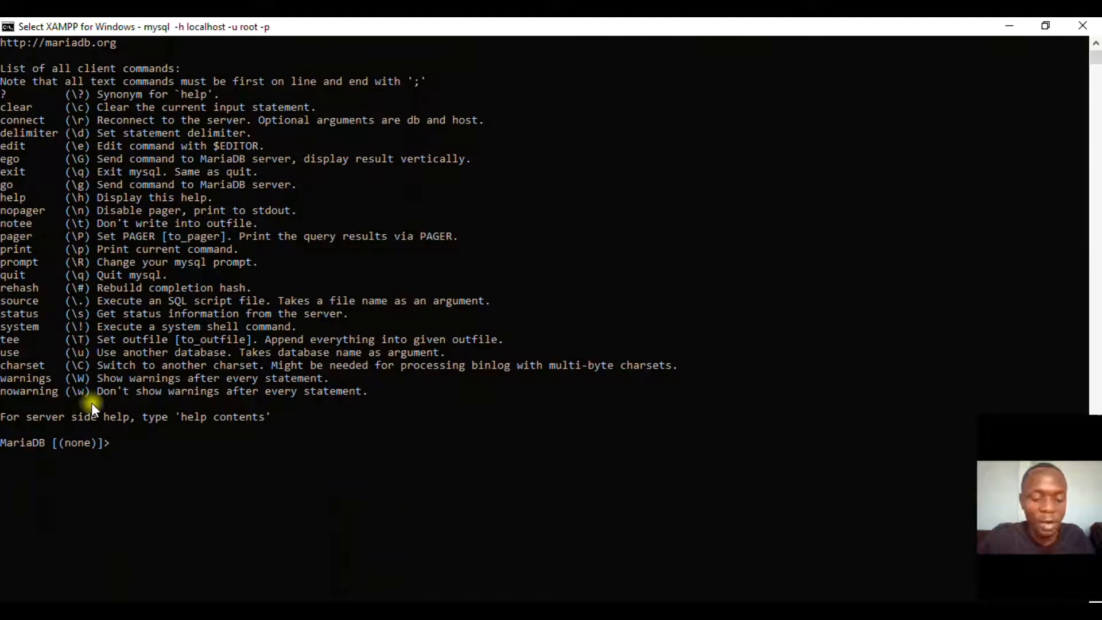
pyautogui.write('help;')
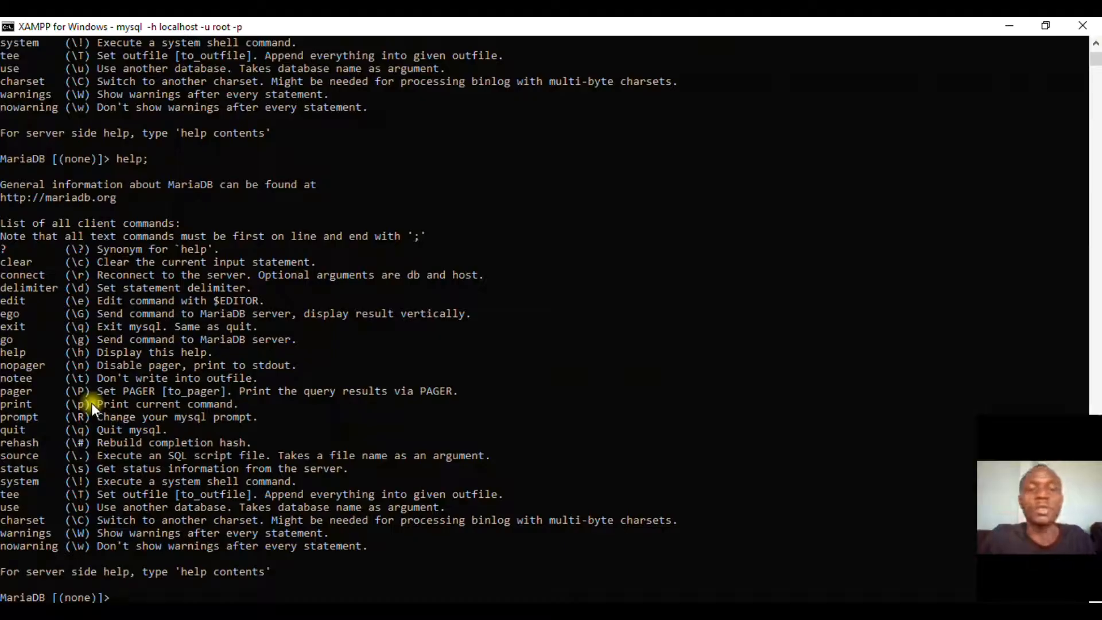
pyautogui.scroll(-3)
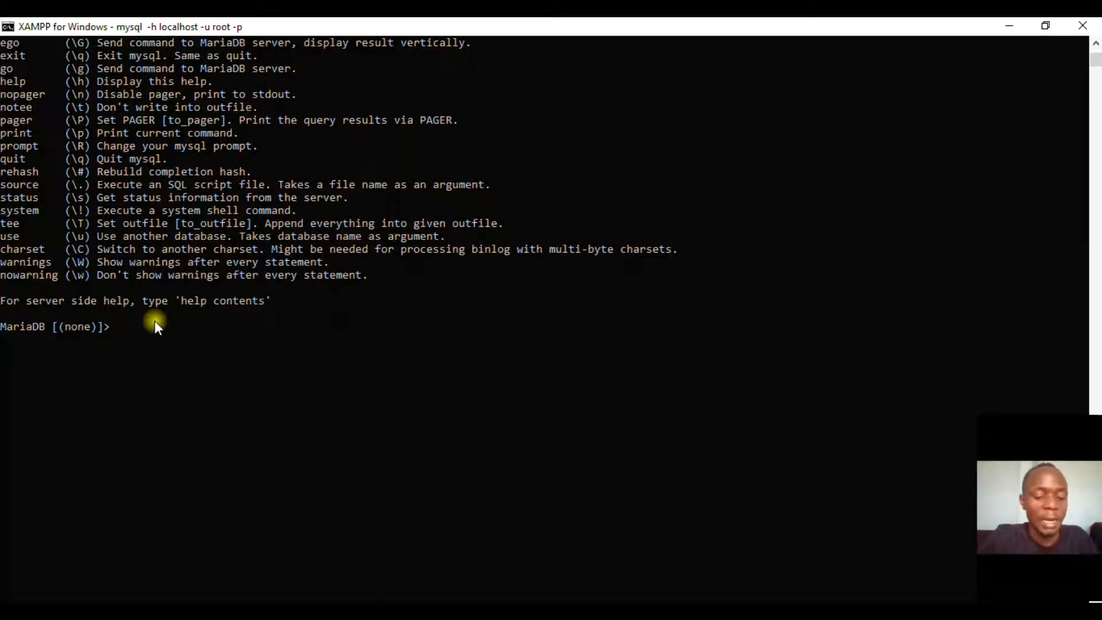
# Step: Run show databases; (after fixing the earlier syntax slip) to list the ten existing databases
pyautogui.write('show databases')
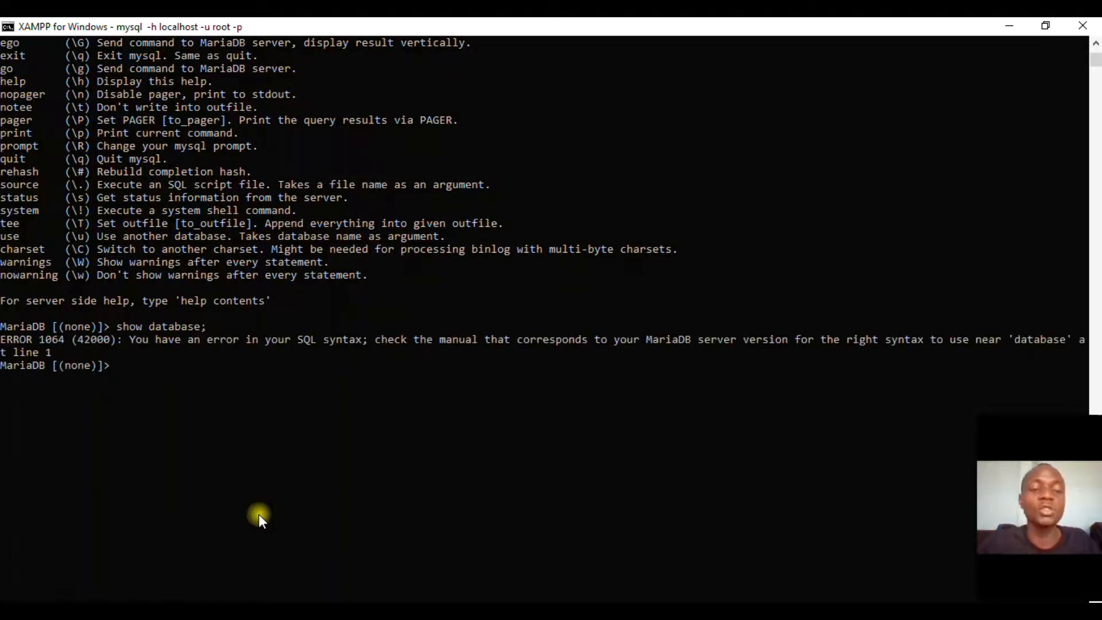
pyautogui.write('show databases')
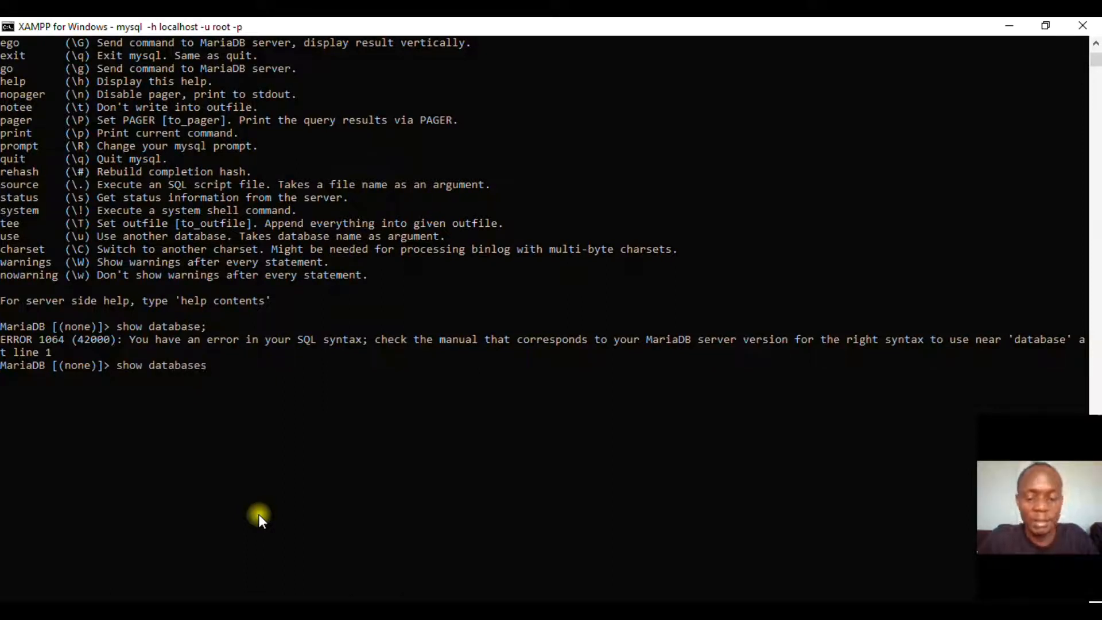
pyautogui.write(';')
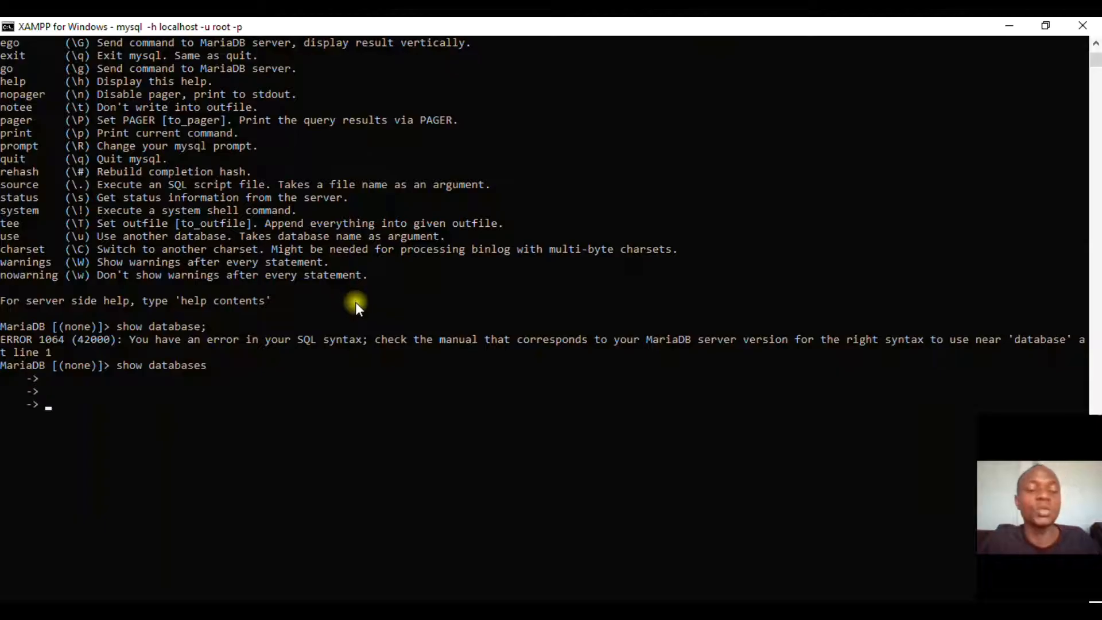
pyautogui.press('enter')
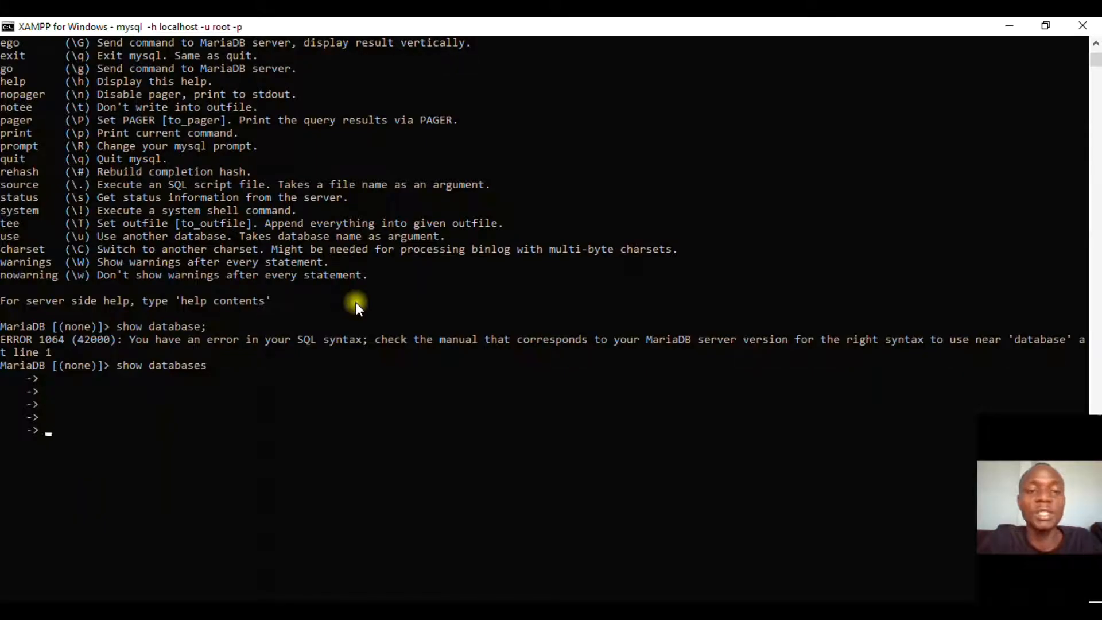
pyautogui.write(';')
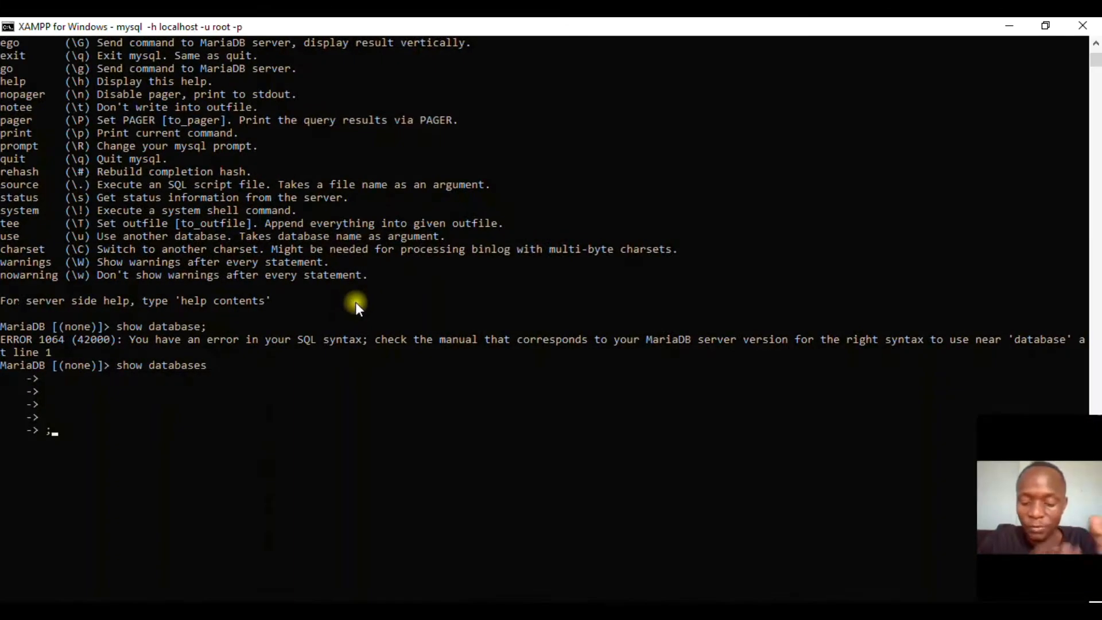
pyautogui.press('Enter')
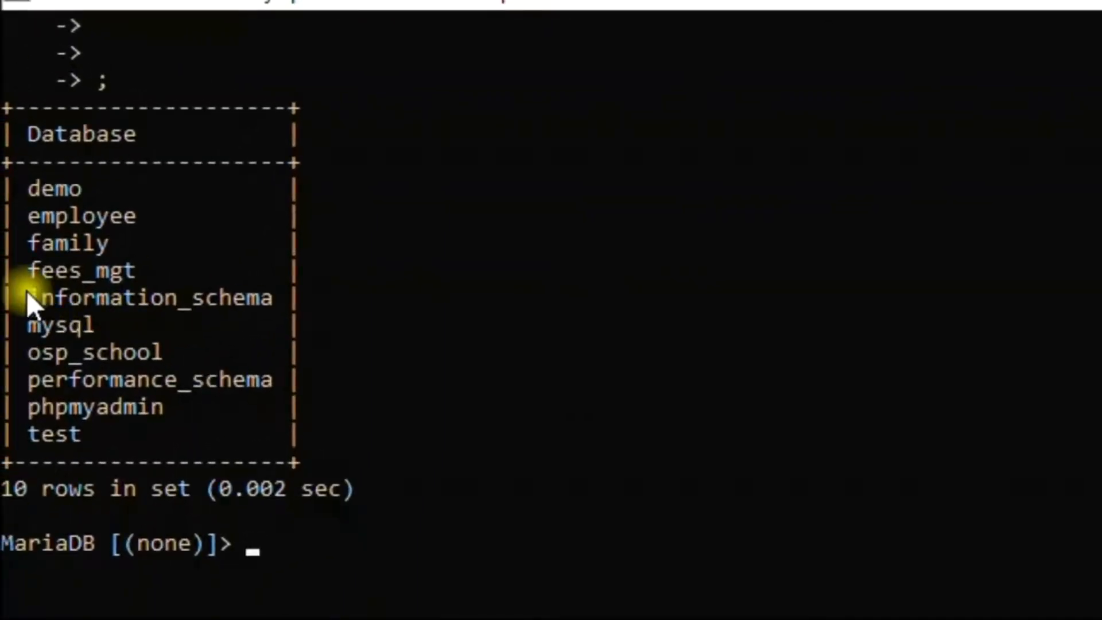
pyautogui.moveTo(135, 351)
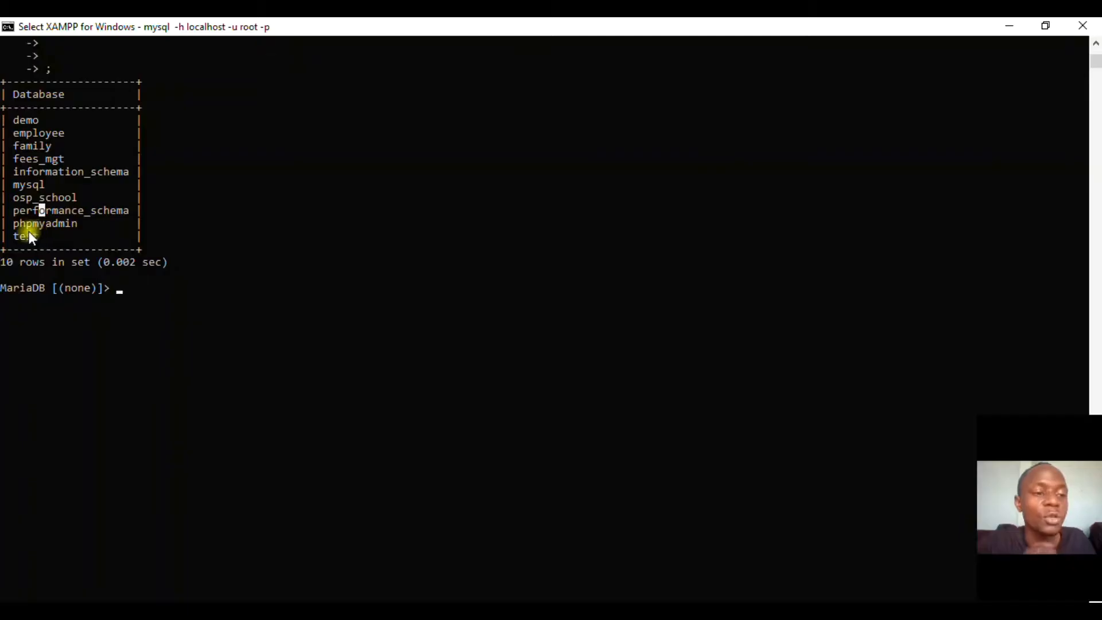
pyautogui.doubleClick(25, 236)
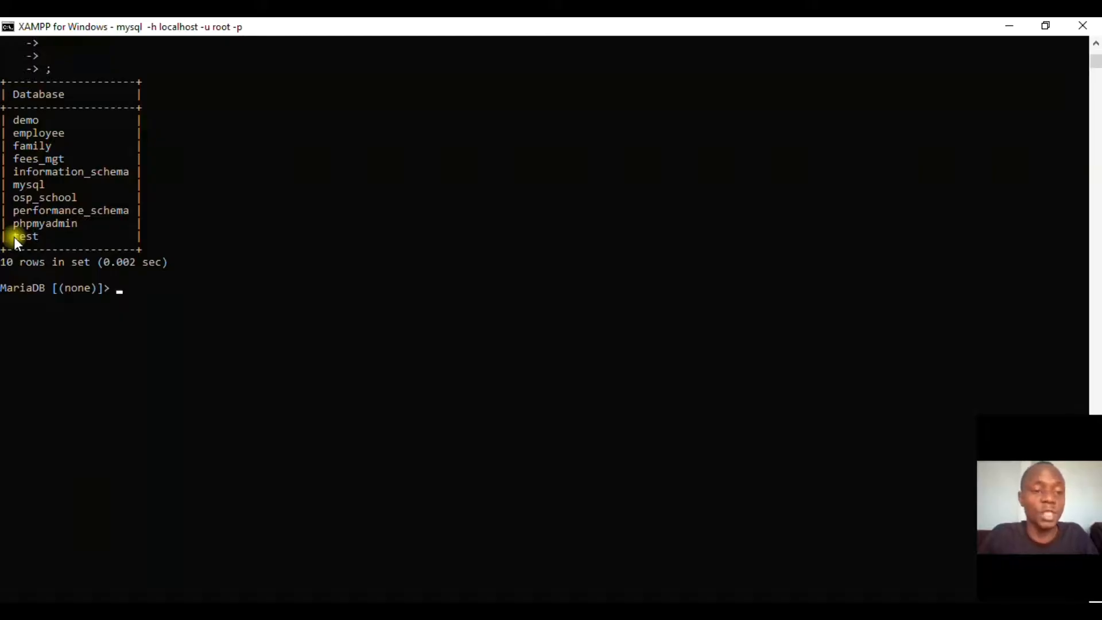
# Step: Run 'create database school' to add a new database named school
pyautogui.write('create')
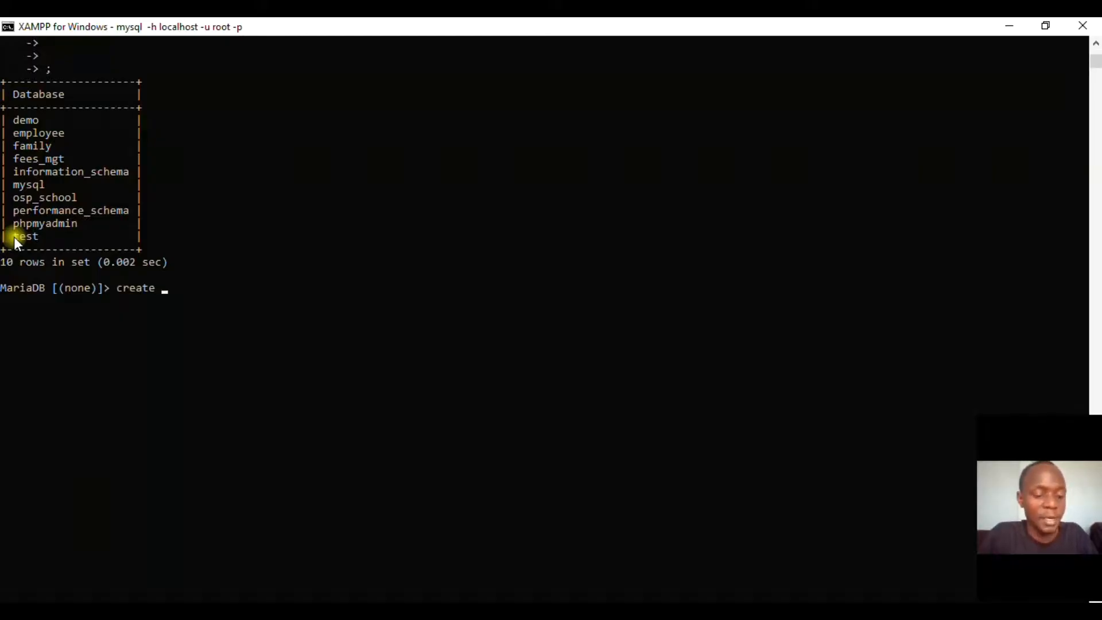
pyautogui.write('database')
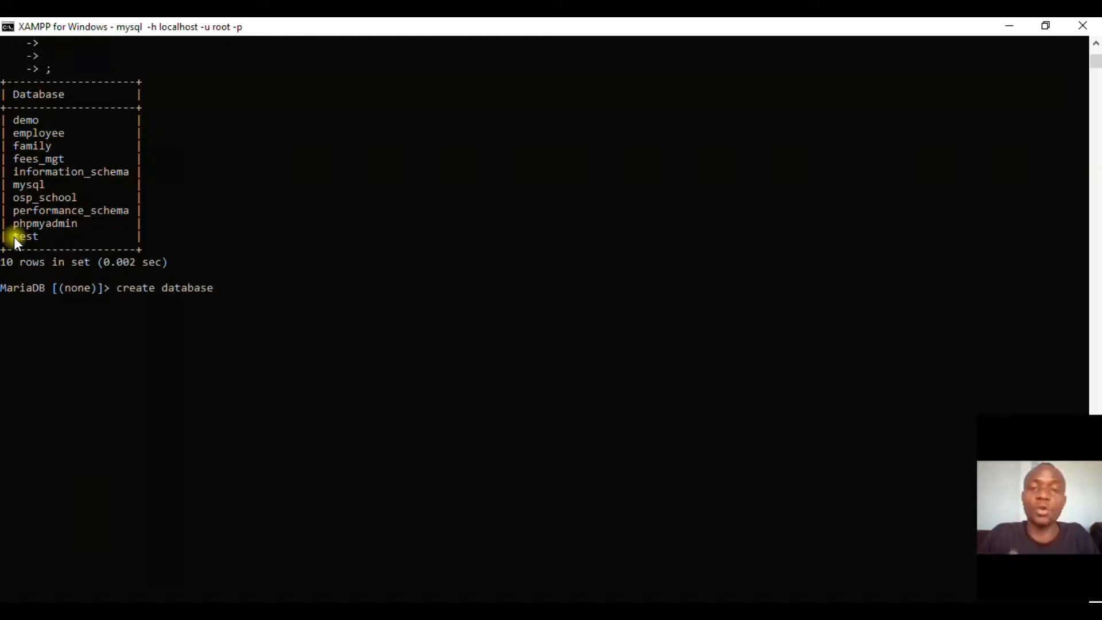
pyautogui.press('space')
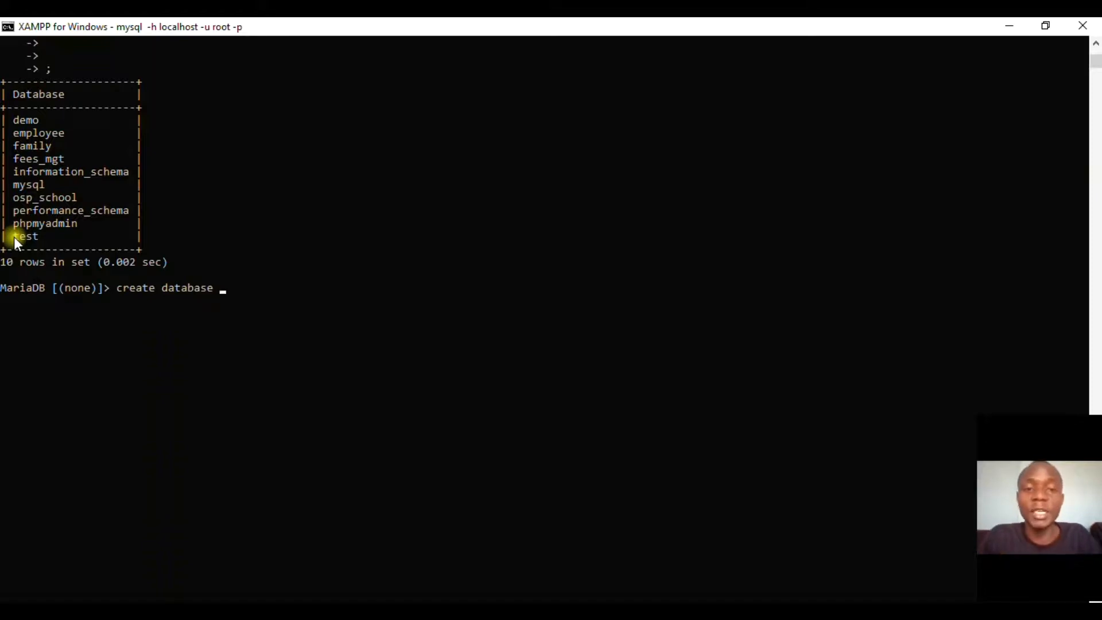
pyautogui.write('schoo')
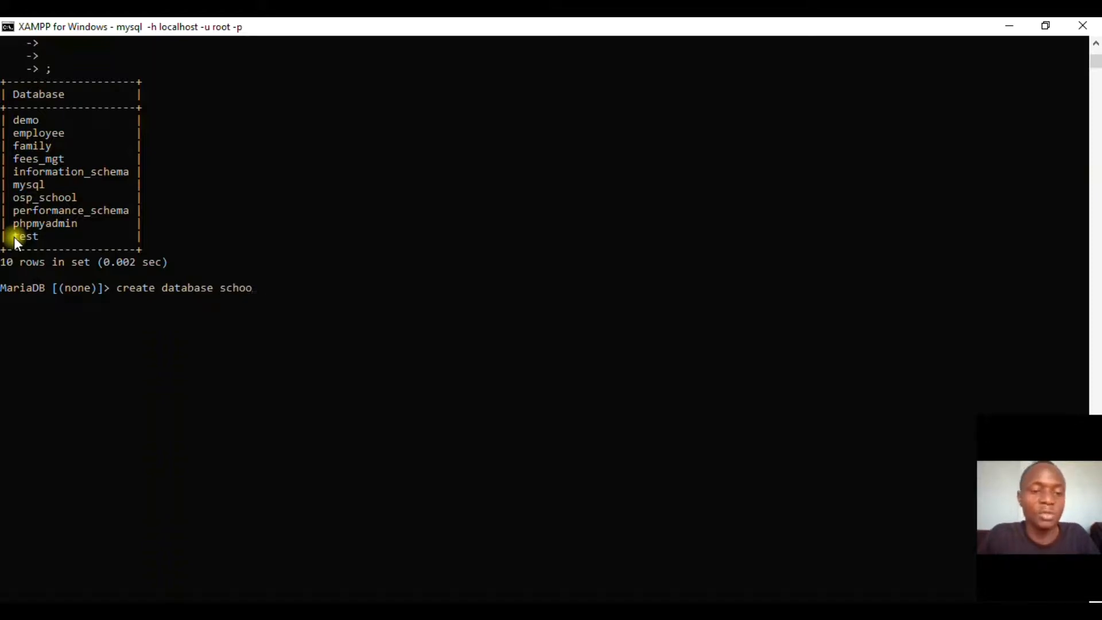
pyautogui.write('l;')
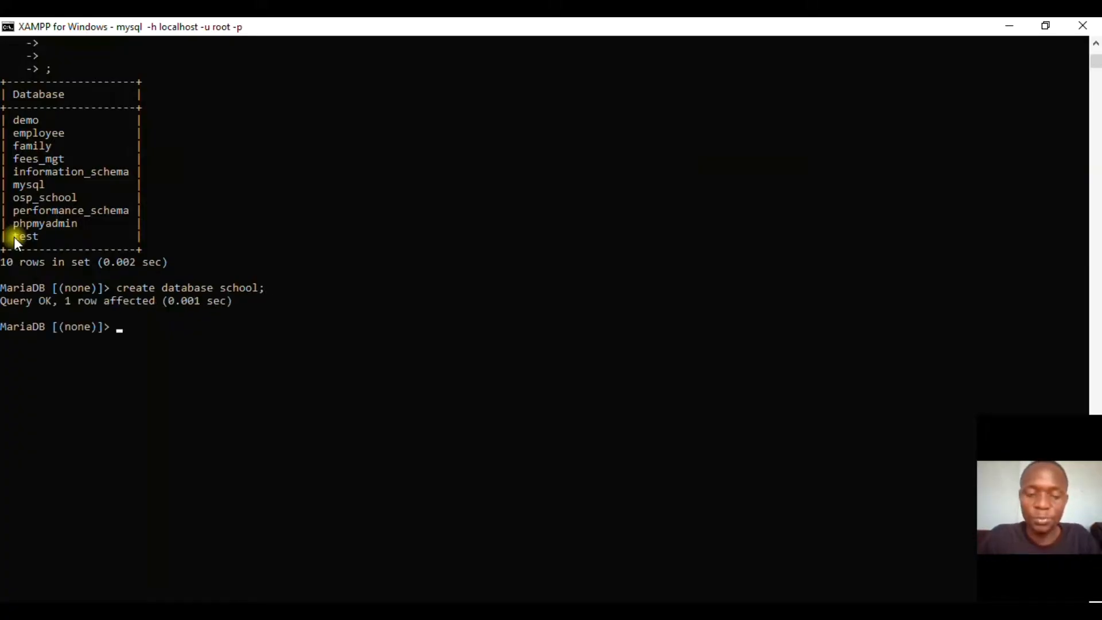
pyautogui.moveTo(35, 161)
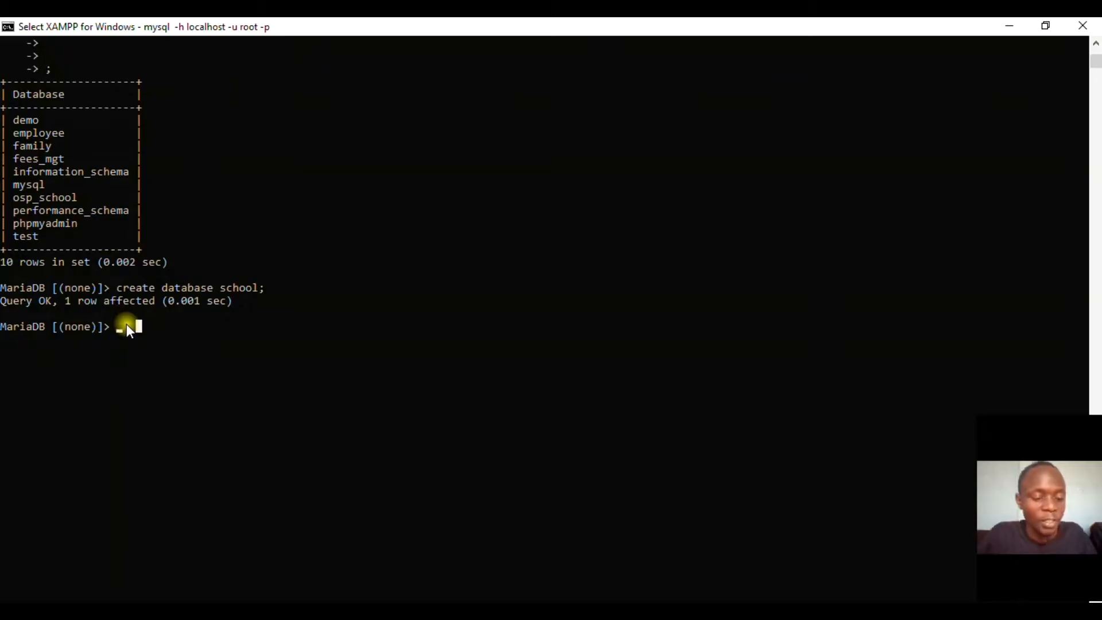
# Step: List databases again and highlight school among the eleven shown
pyautogui.write('show databases;')
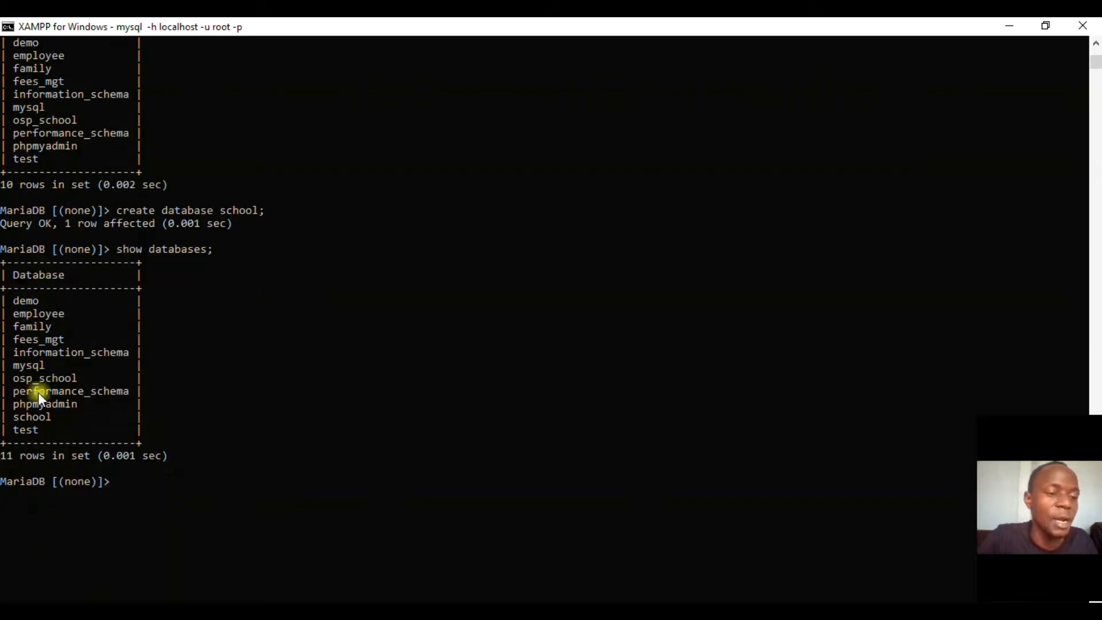
pyautogui.doubleClick(32, 416)
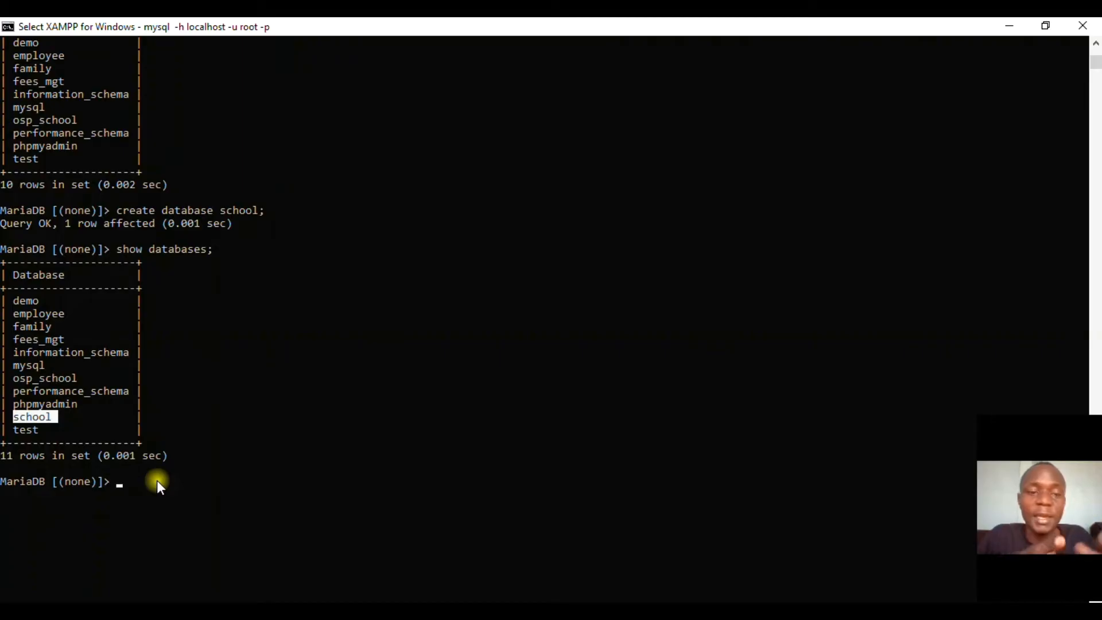
# Step: Run 'use school;' so the prompt becomes MariaDB [school]>
pyautogui.write('use s')
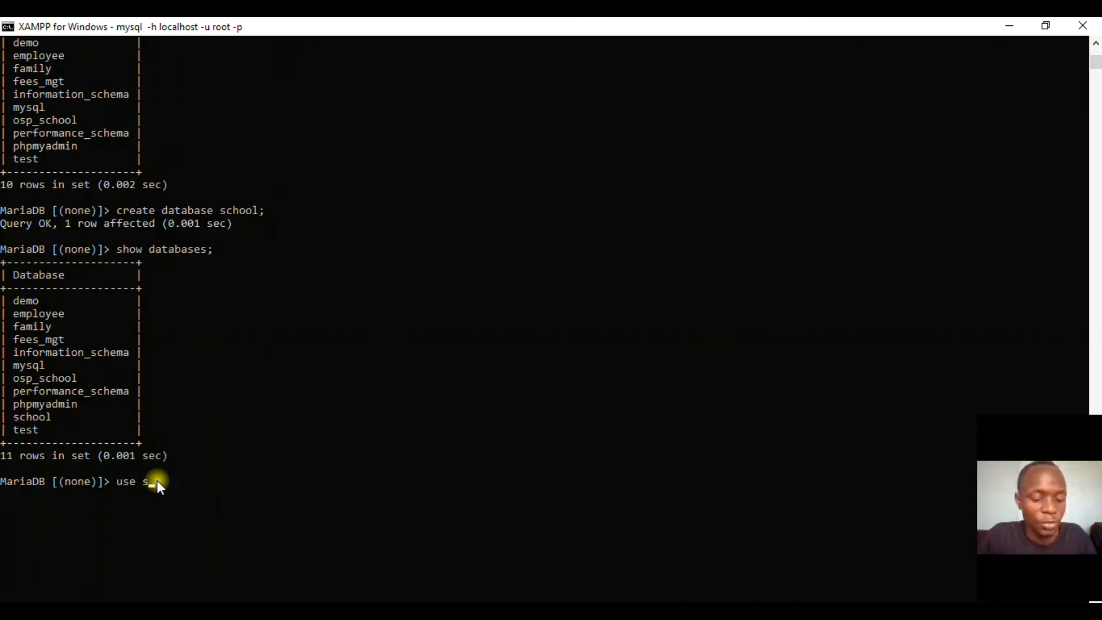
pyautogui.write('chool;')
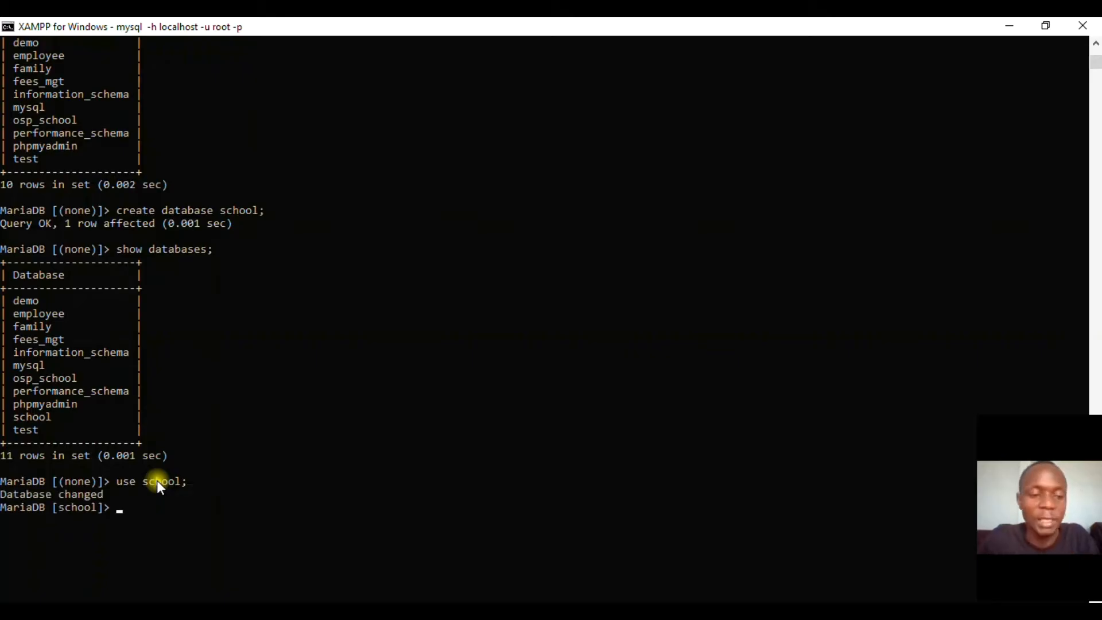
pyautogui.moveTo(75, 18)
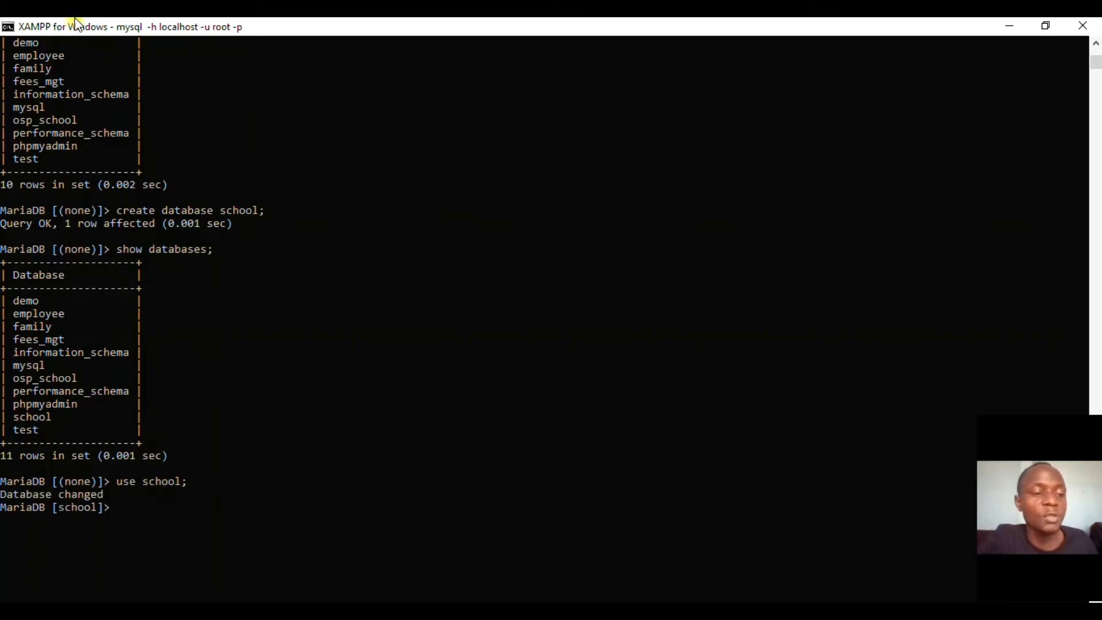
pyautogui.moveTo(63, 252)
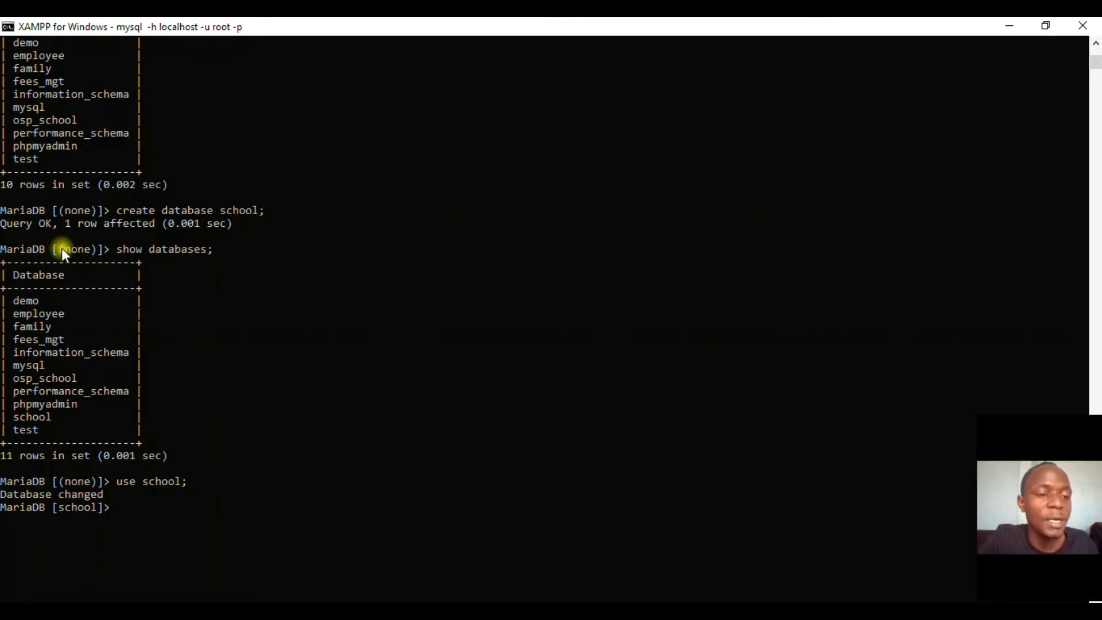